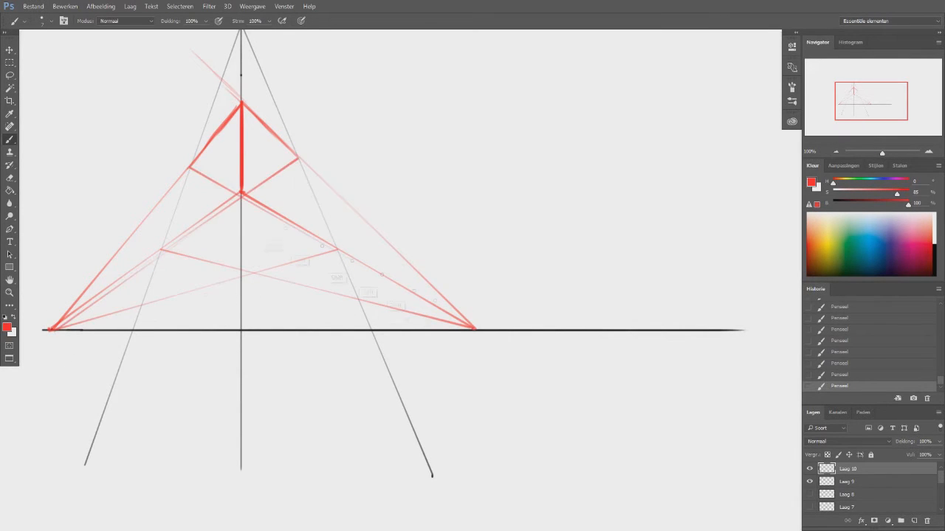
Step: Sketch the first angled box stroke above and left of the center crossing
left_click_drag(248, 210, 303, 236)
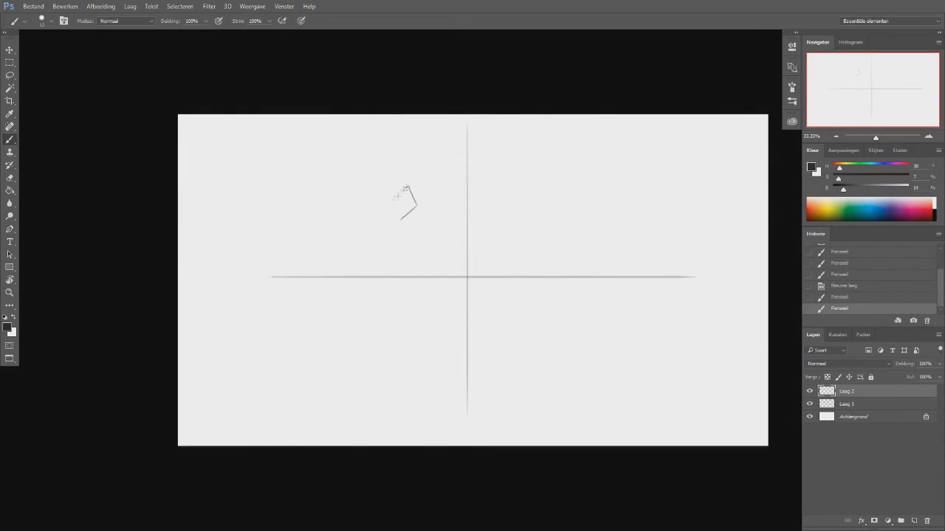
Step: Sketch receding boxes above left, below right and directly below the center point
left_click_drag(401, 195, 428, 214)
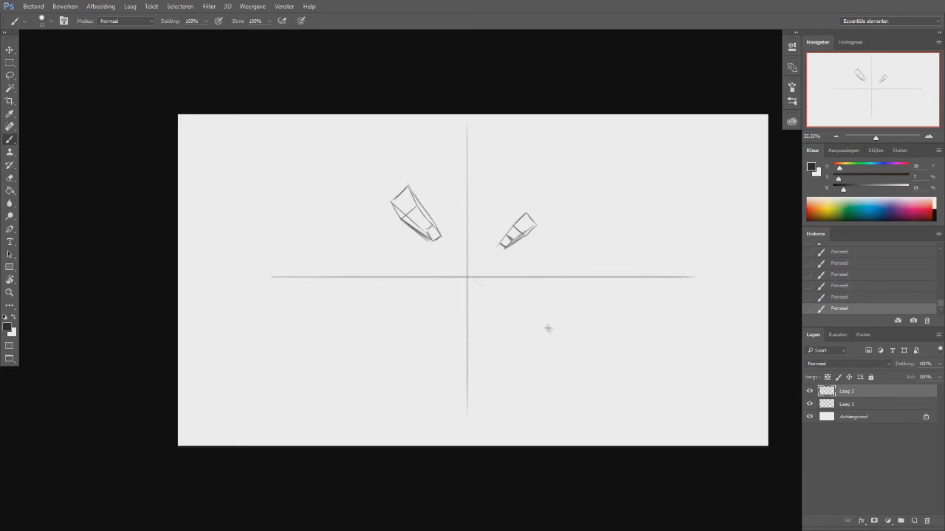
left_click_drag(532, 324, 558, 352)
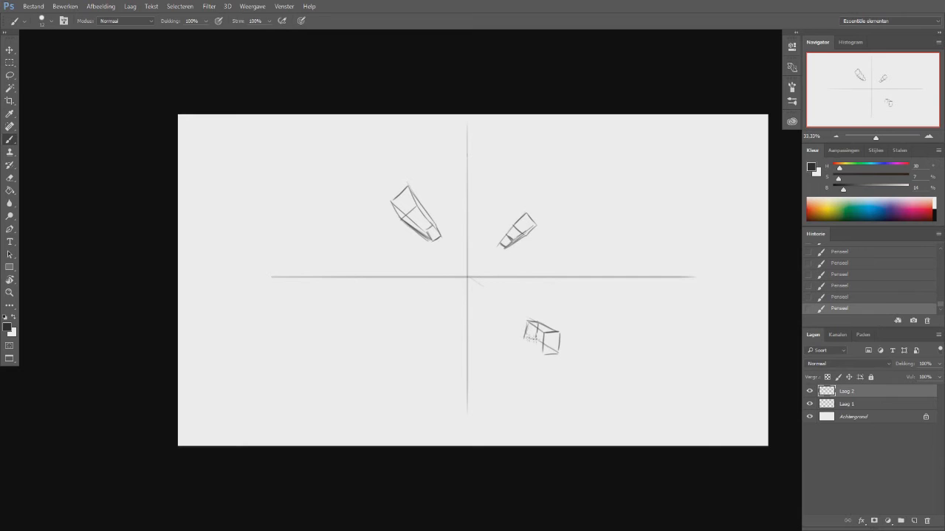
left_click_drag(426, 360, 461, 355)
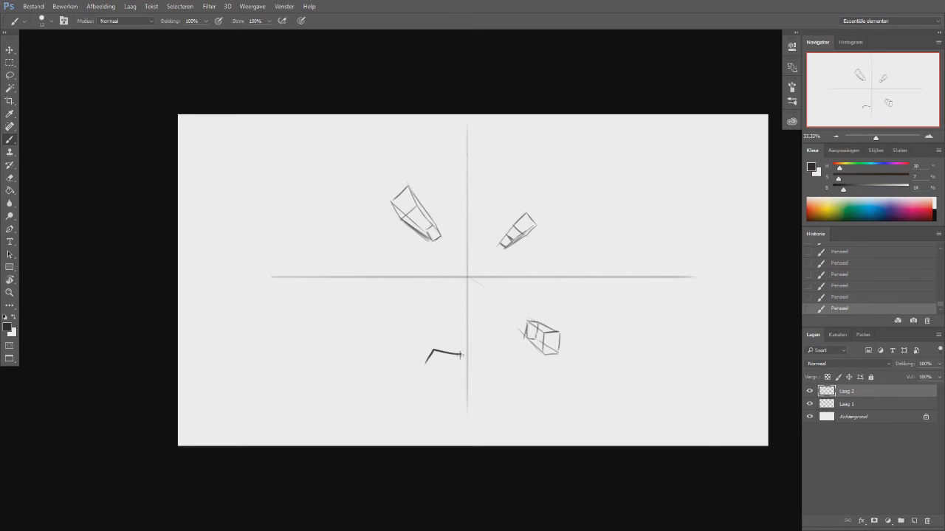
left_click_drag(426, 359, 454, 383)
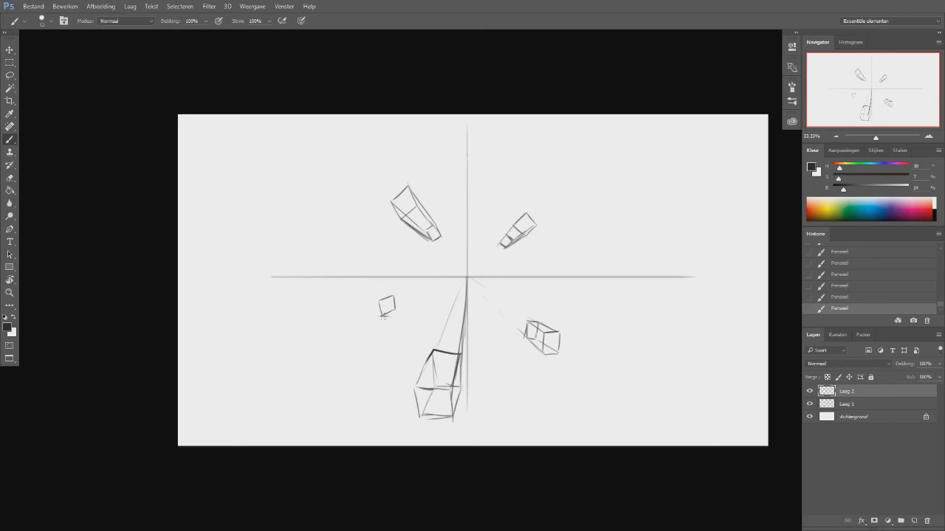
Step: Add the boxes left and right of center and begin the next box at upper left
left_click_drag(384, 302, 395, 317)
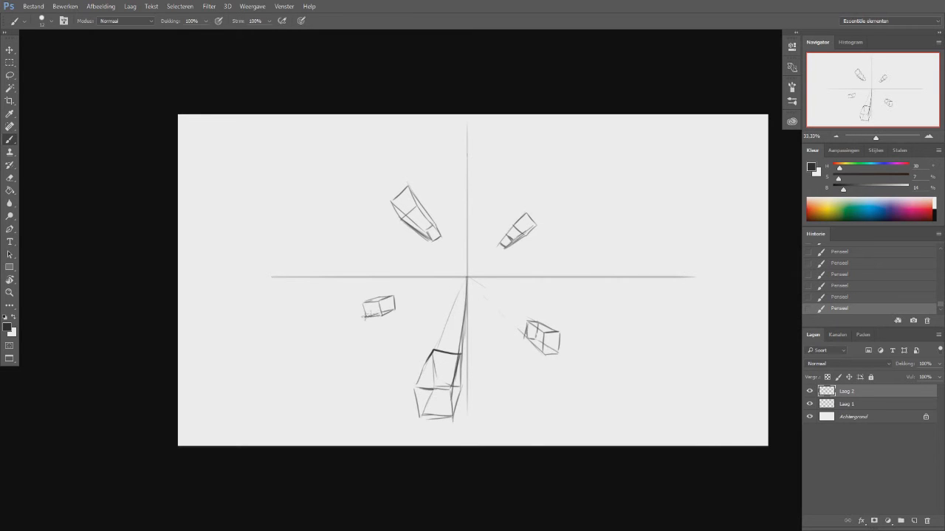
left_click_drag(399, 336, 417, 347)
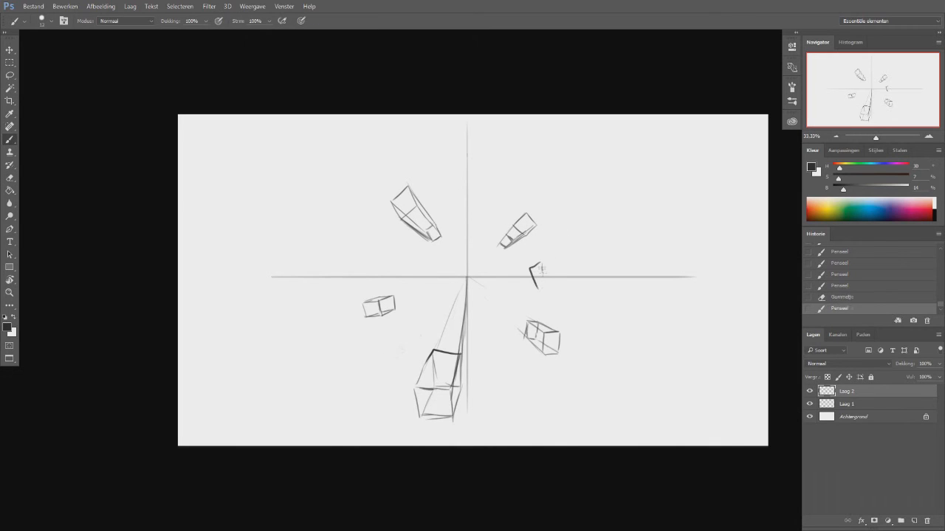
left_click_drag(524, 265, 543, 288)
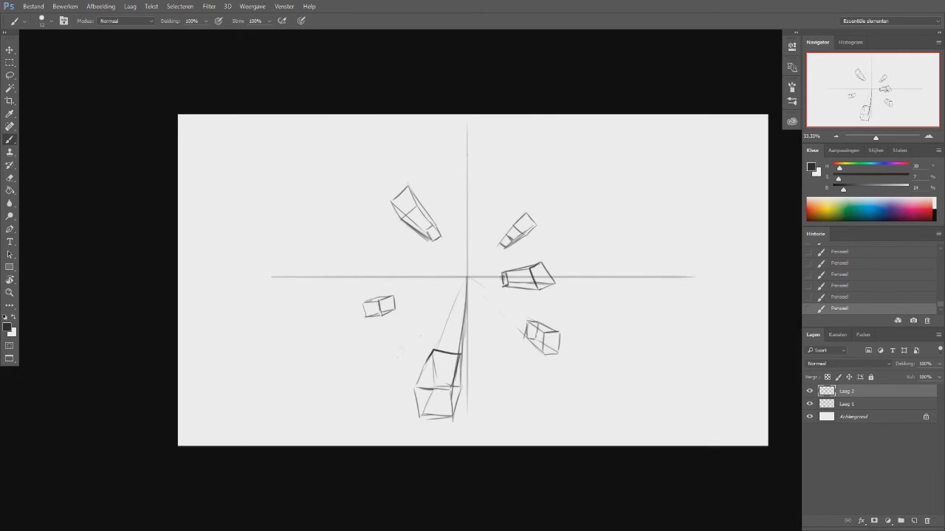
left_click_drag(295, 195, 332, 225)
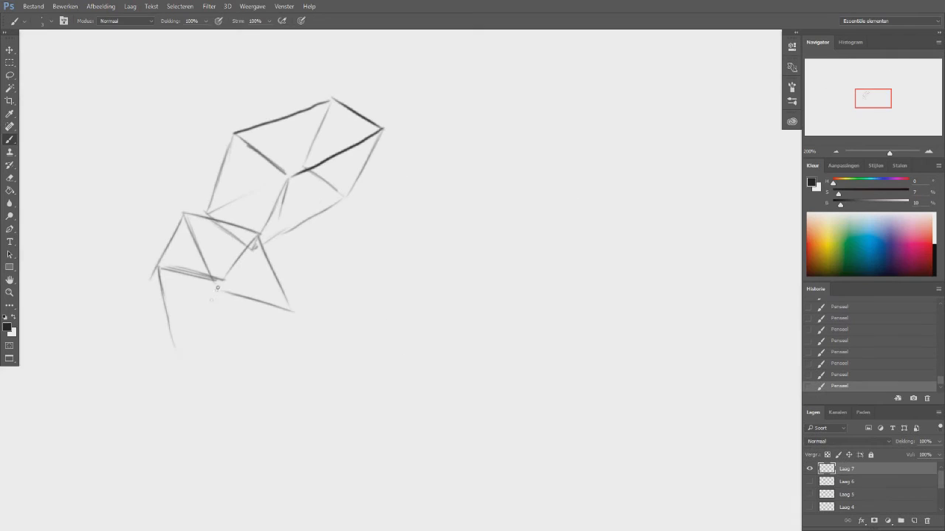
Step: Freehand a winding chain of stacked boxes, ending with a small box at its tip
left_click_drag(214, 295, 251, 369)
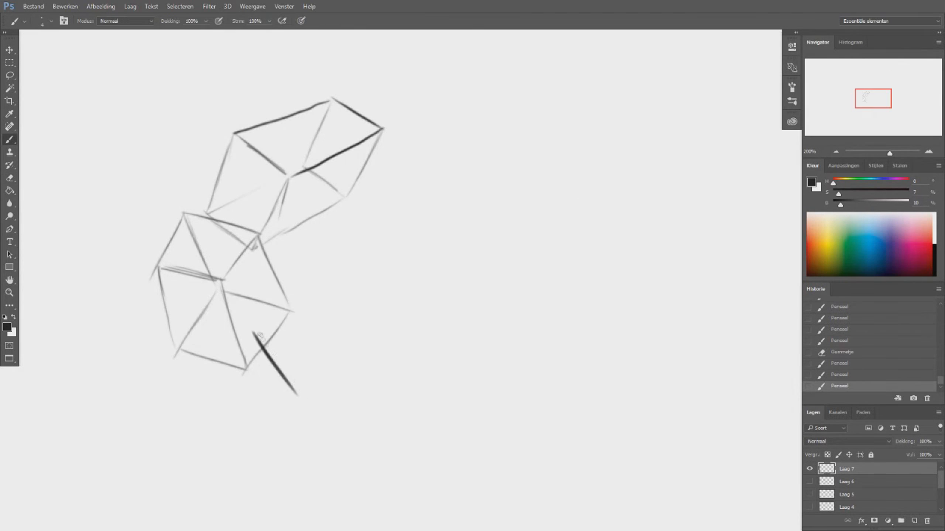
left_click_drag(258, 340, 426, 443)
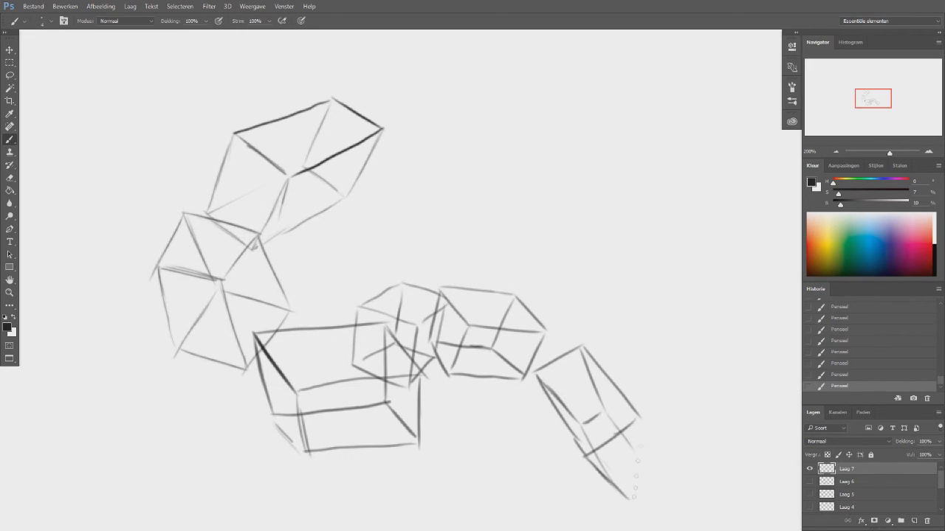
scroll("down", 3)
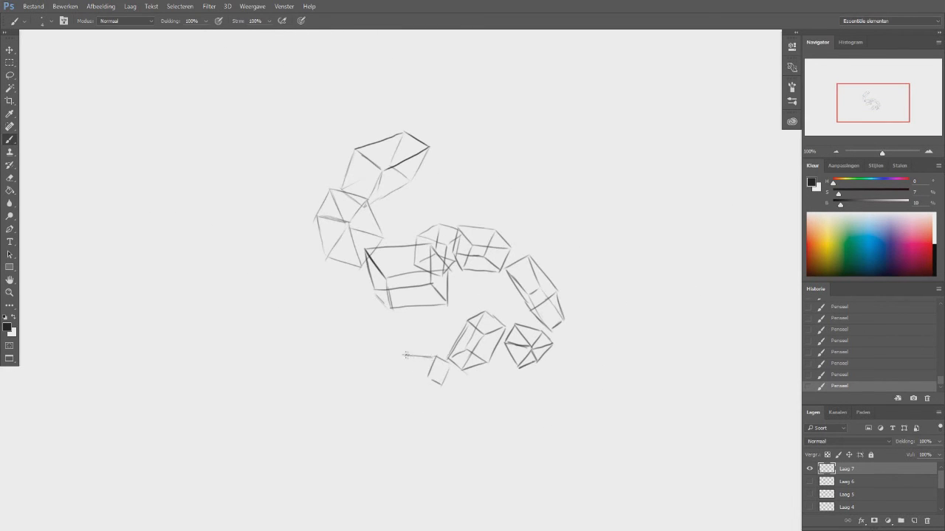
left_click_drag(404, 356, 381, 332)
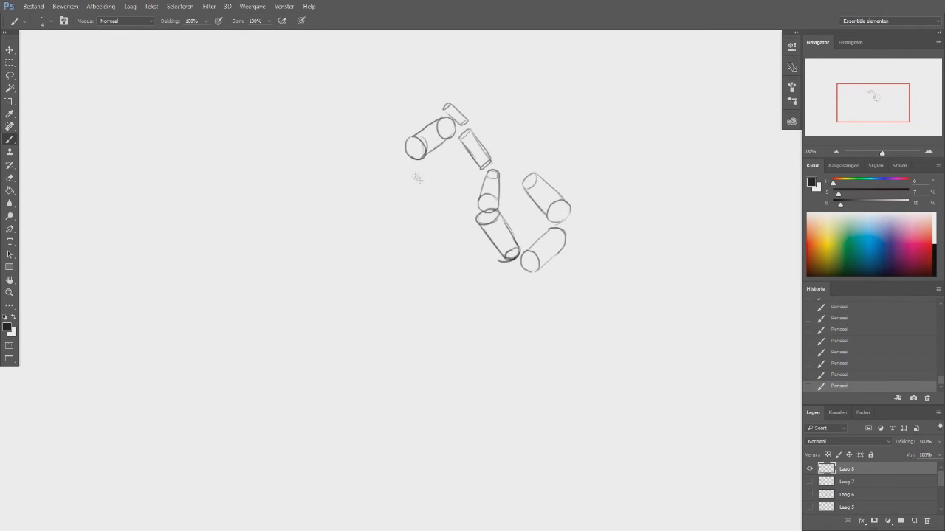
Step: Sketch another cylinder into the stacked chain of cylinders
left_click_drag(413, 177, 425, 258)
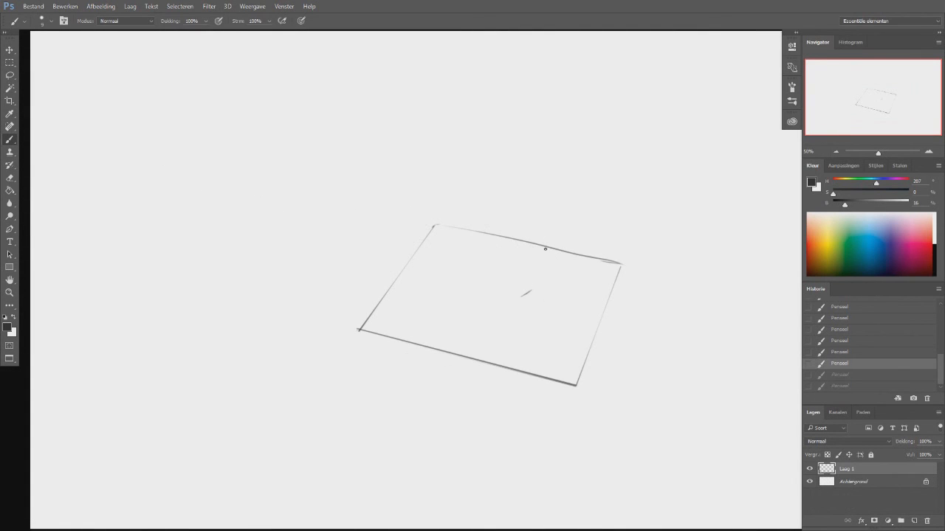
Step: Outline a tall box standing upright on the tilted plane
left_click_drag(528, 233, 524, 295)
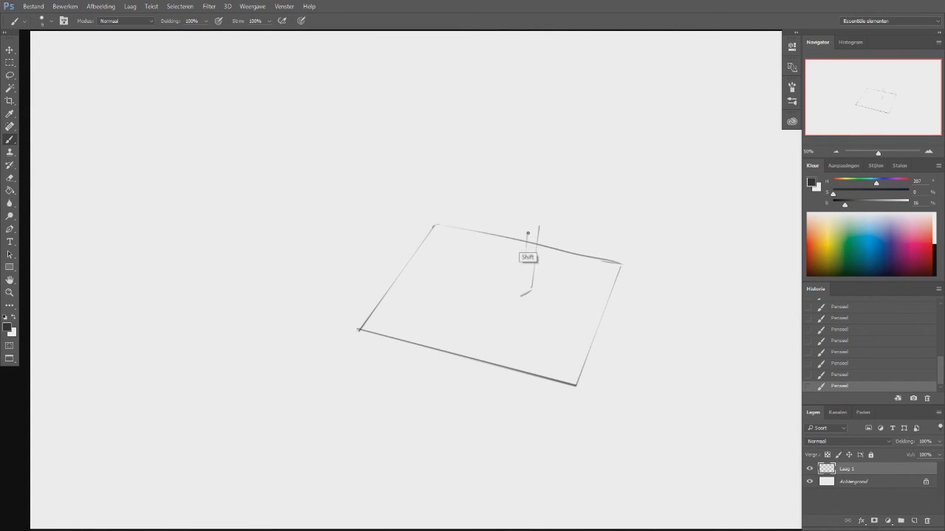
left_click_drag(529, 235, 519, 200)
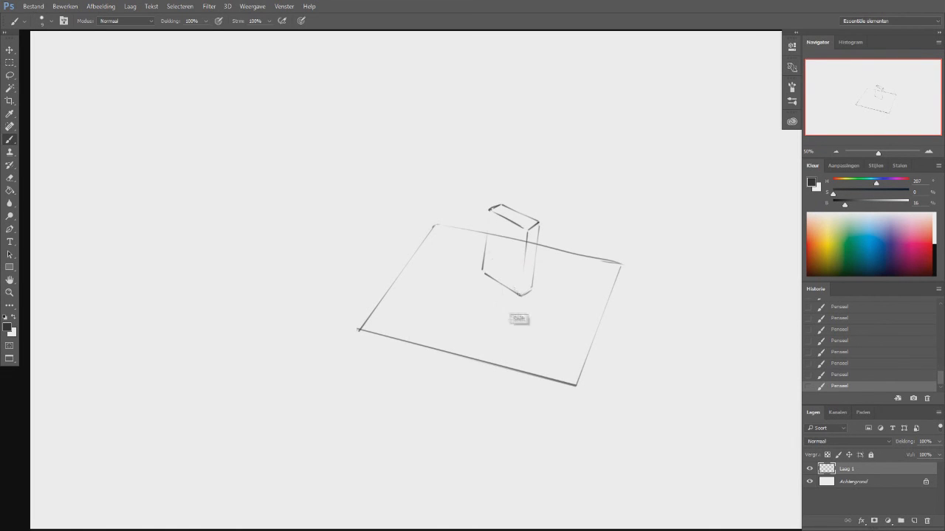
left_click_drag(514, 288, 514, 222)
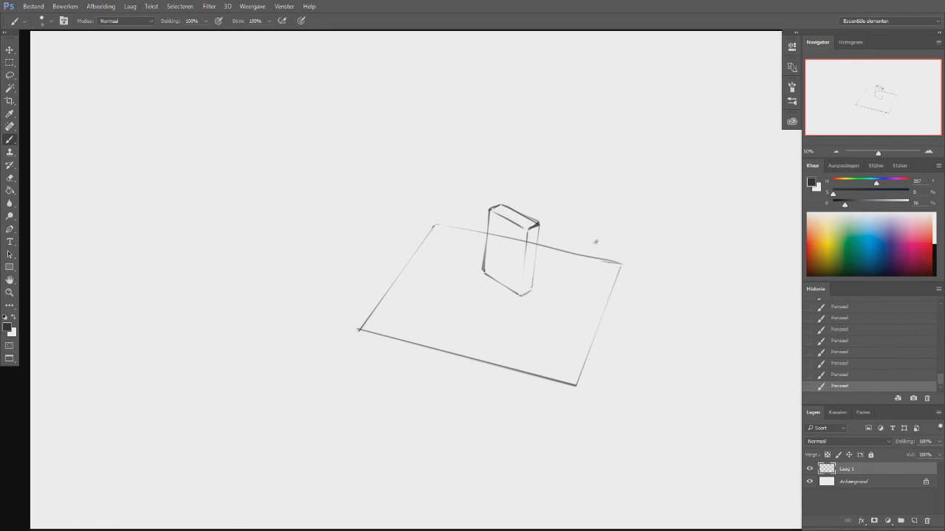
left_click_drag(598, 239, 561, 303)
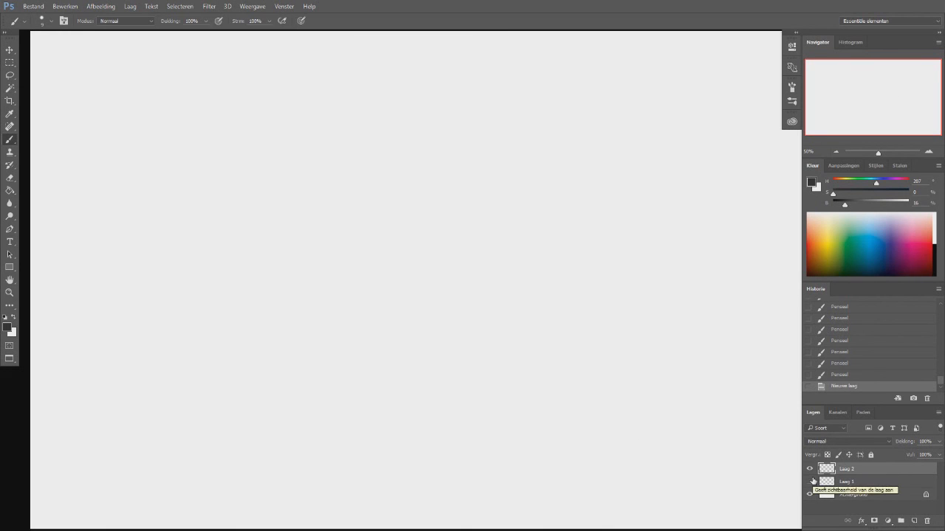
Step: Sketch a new tilted plane with two flat boxes lying on it
left_click_drag(455, 203, 568, 244)
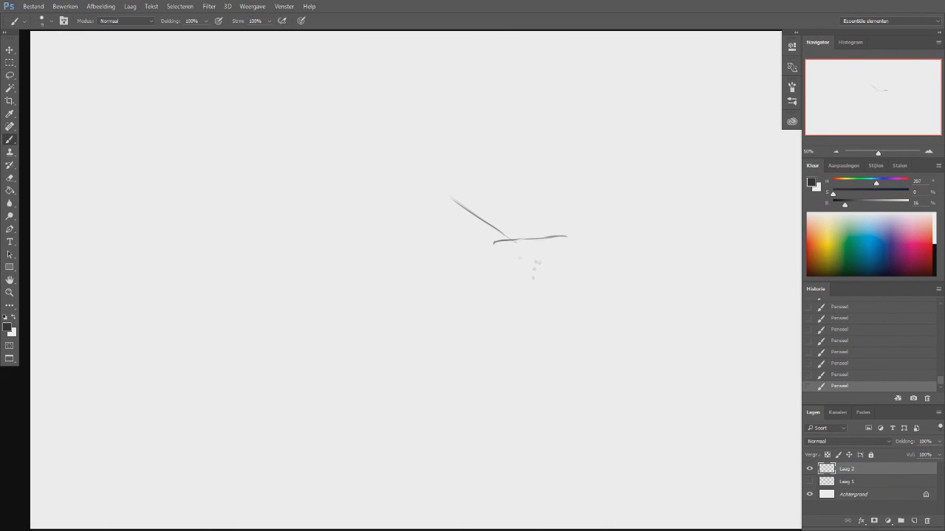
left_click_drag(510, 236, 605, 332)
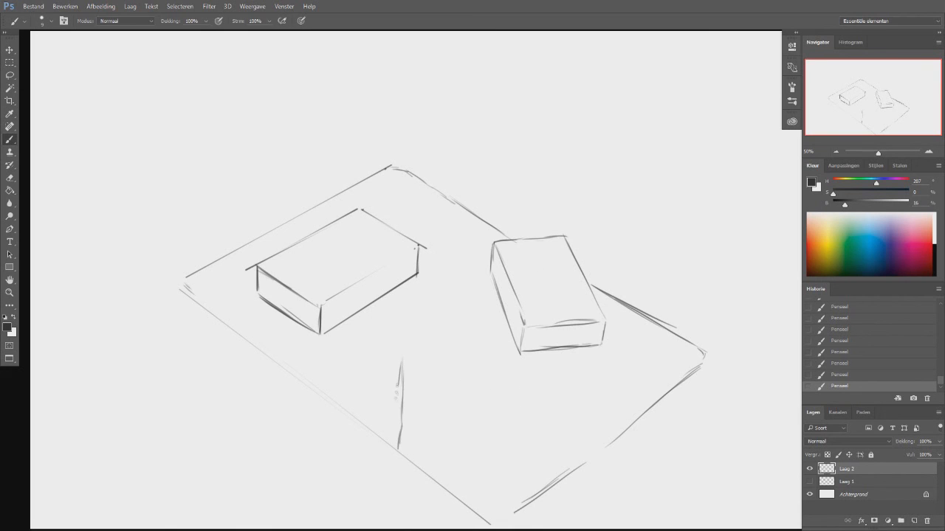
Step: Add a third box at the plane's front and arrows along its left and right edges
left_click_drag(401, 362, 543, 436)
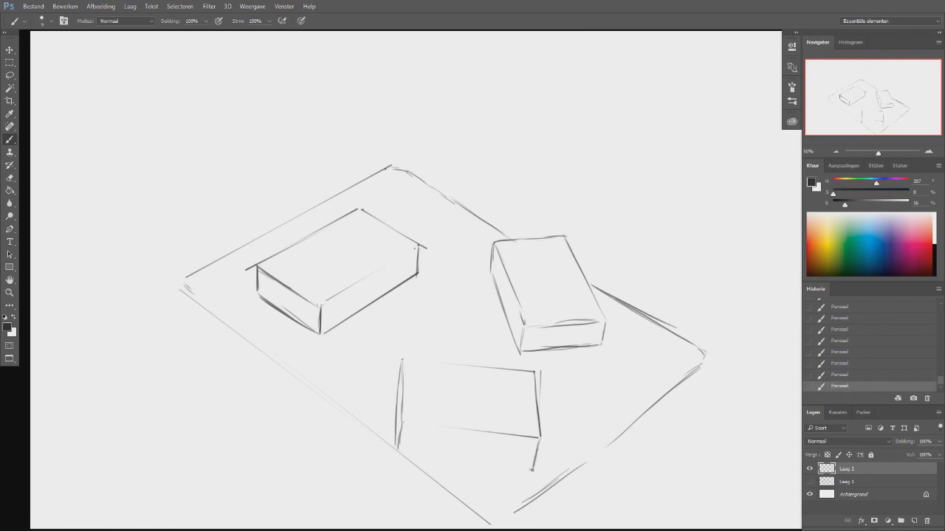
left_click_drag(406, 369, 539, 457)
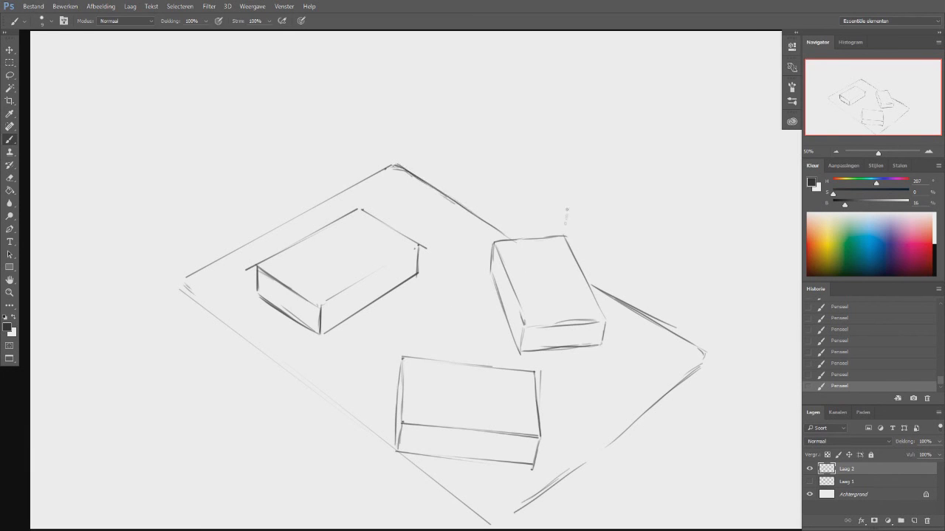
left_click_drag(398, 170, 425, 145)
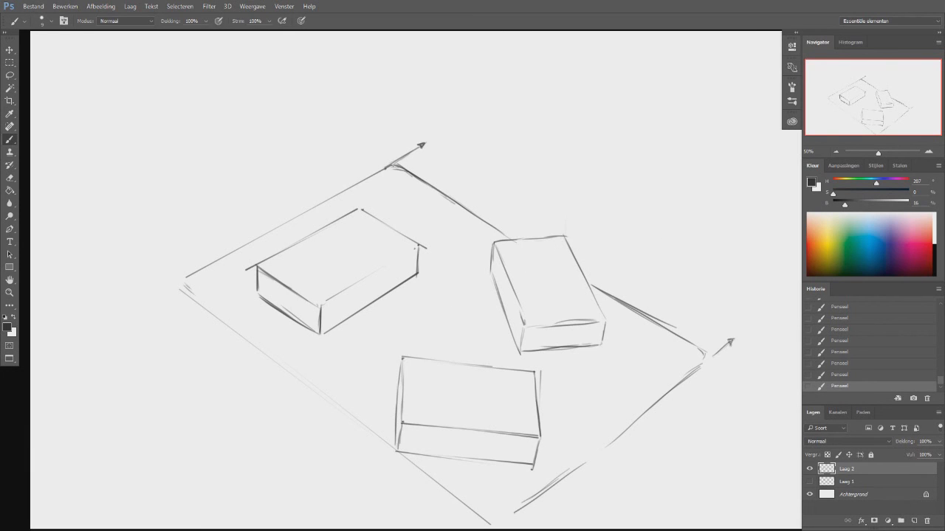
left_click_drag(185, 278, 150, 263)
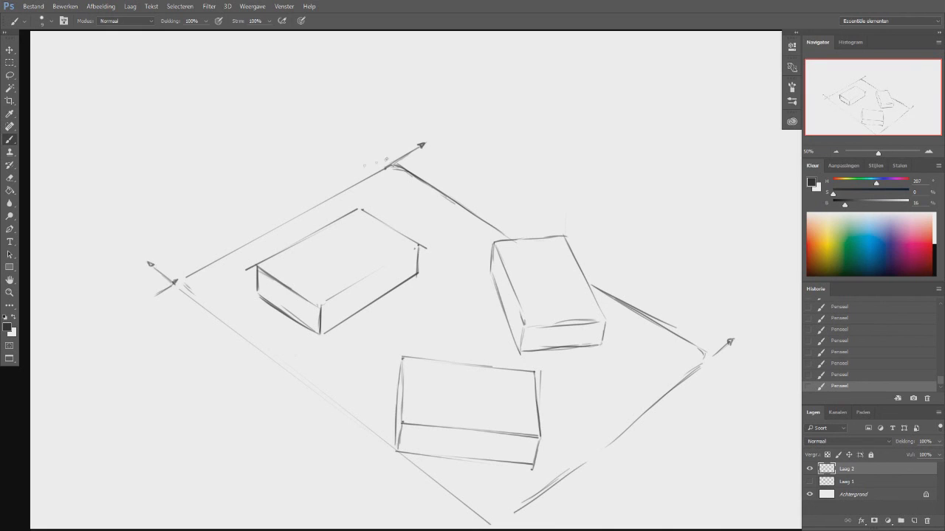